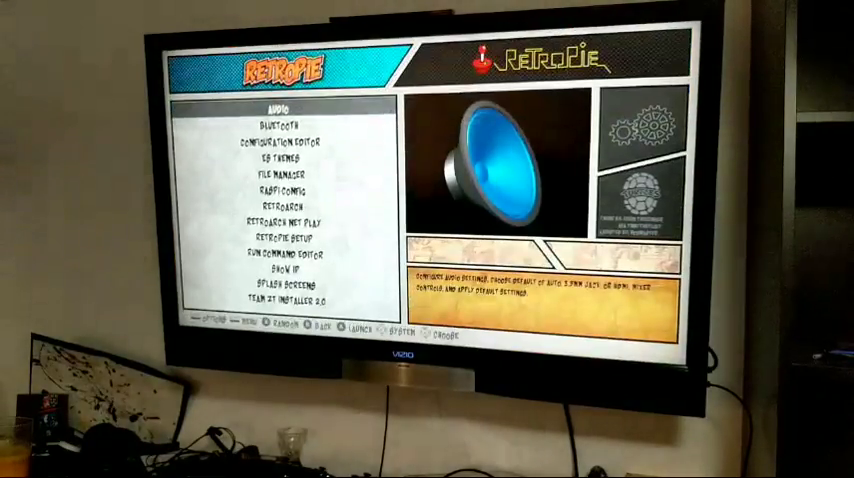
scroll("down", 3)
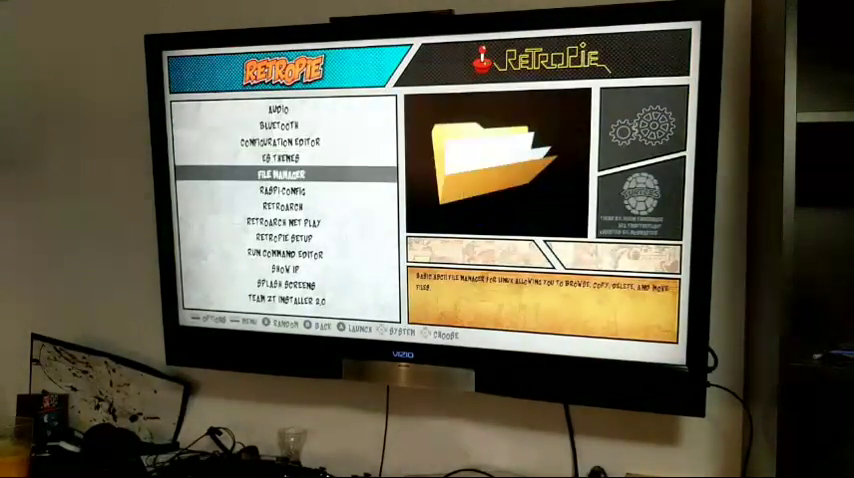
scroll("down", 3)
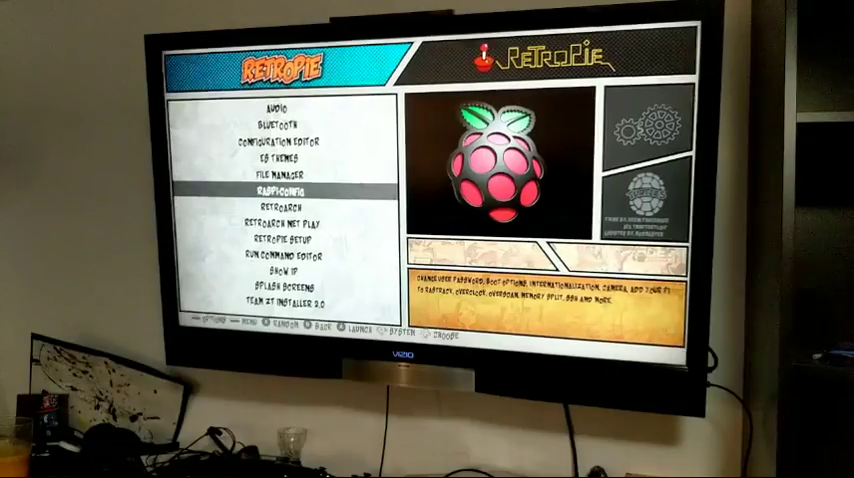